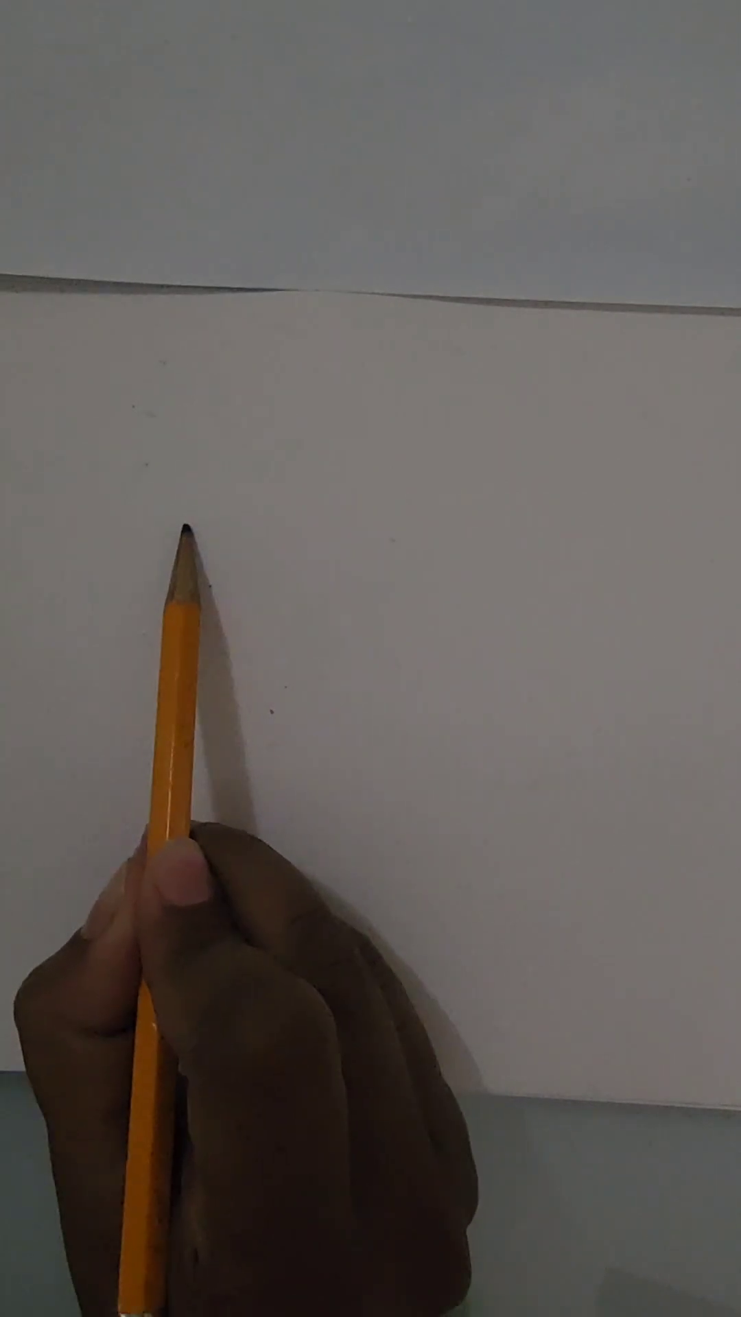
Sketch the roof's top edge across the page and finish its slanted right end.
left_click_drag(194, 546, 412, 542)
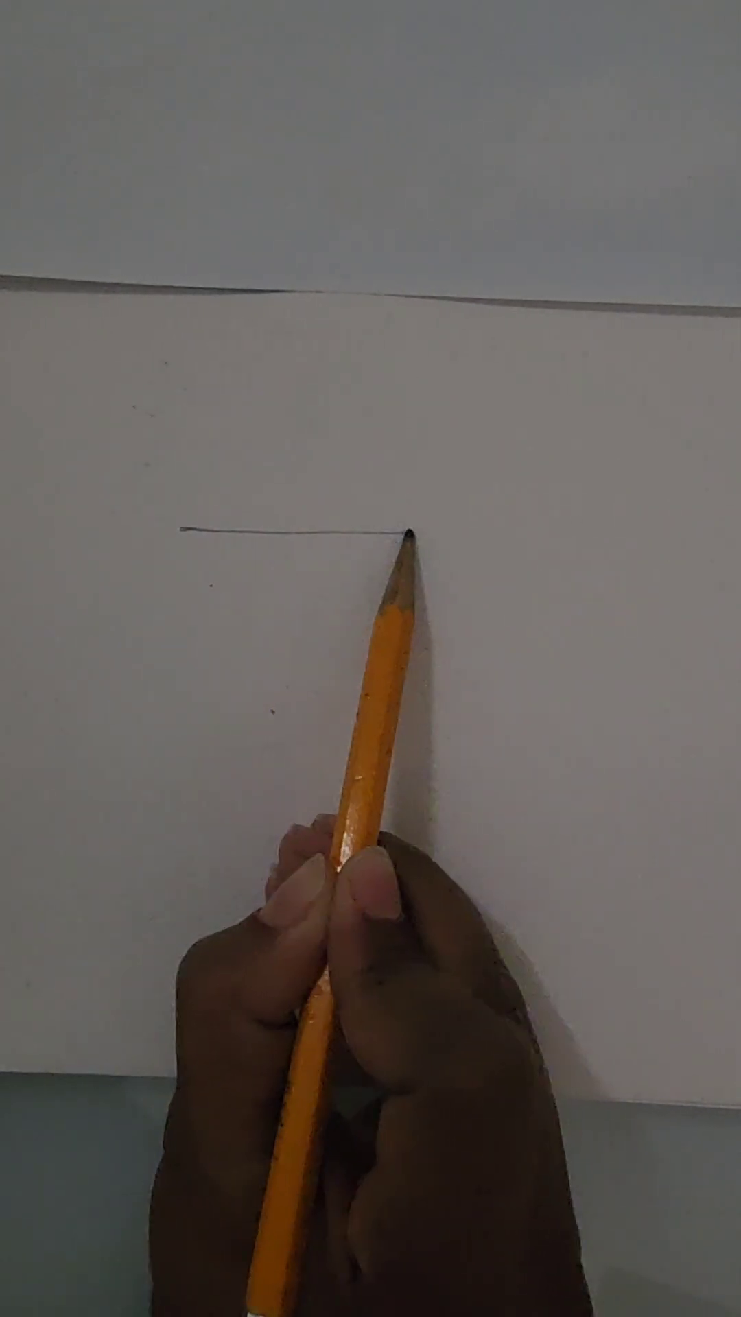
left_click_drag(403, 534, 579, 538)
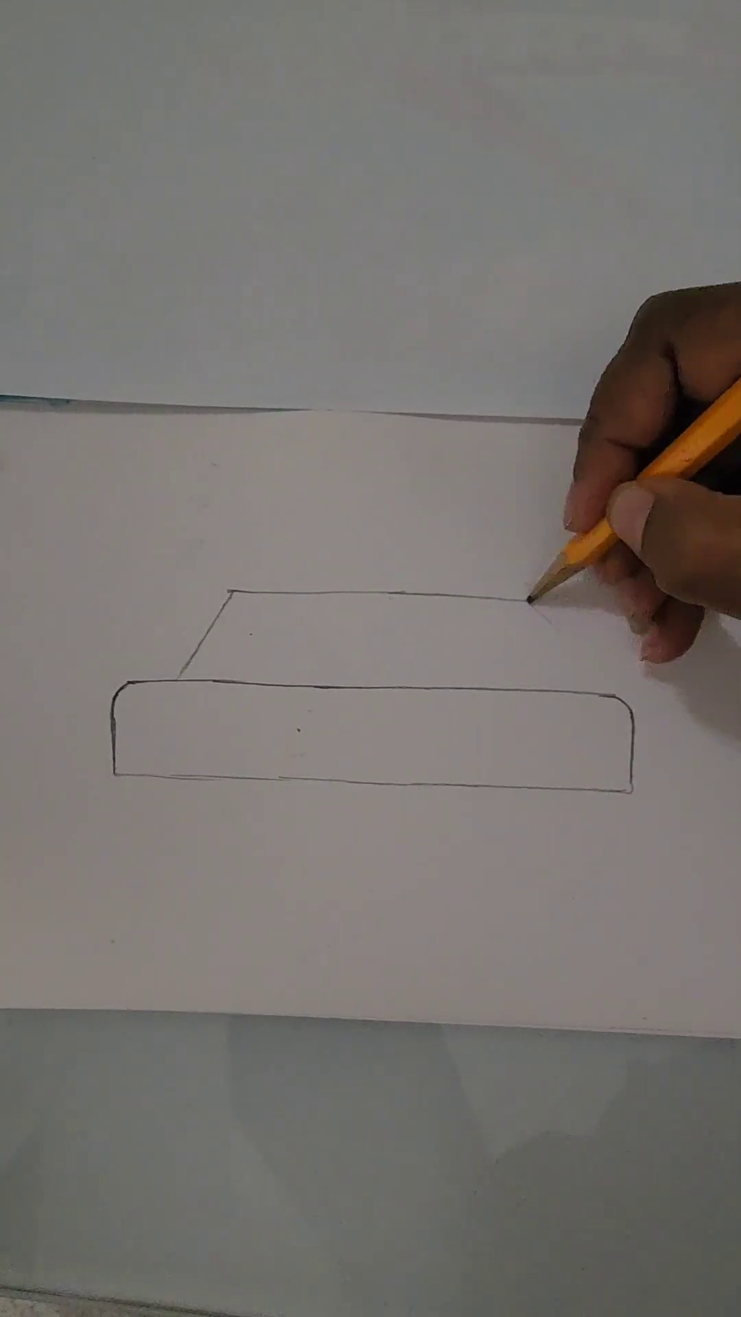
left_click_drag(534, 597, 605, 705)
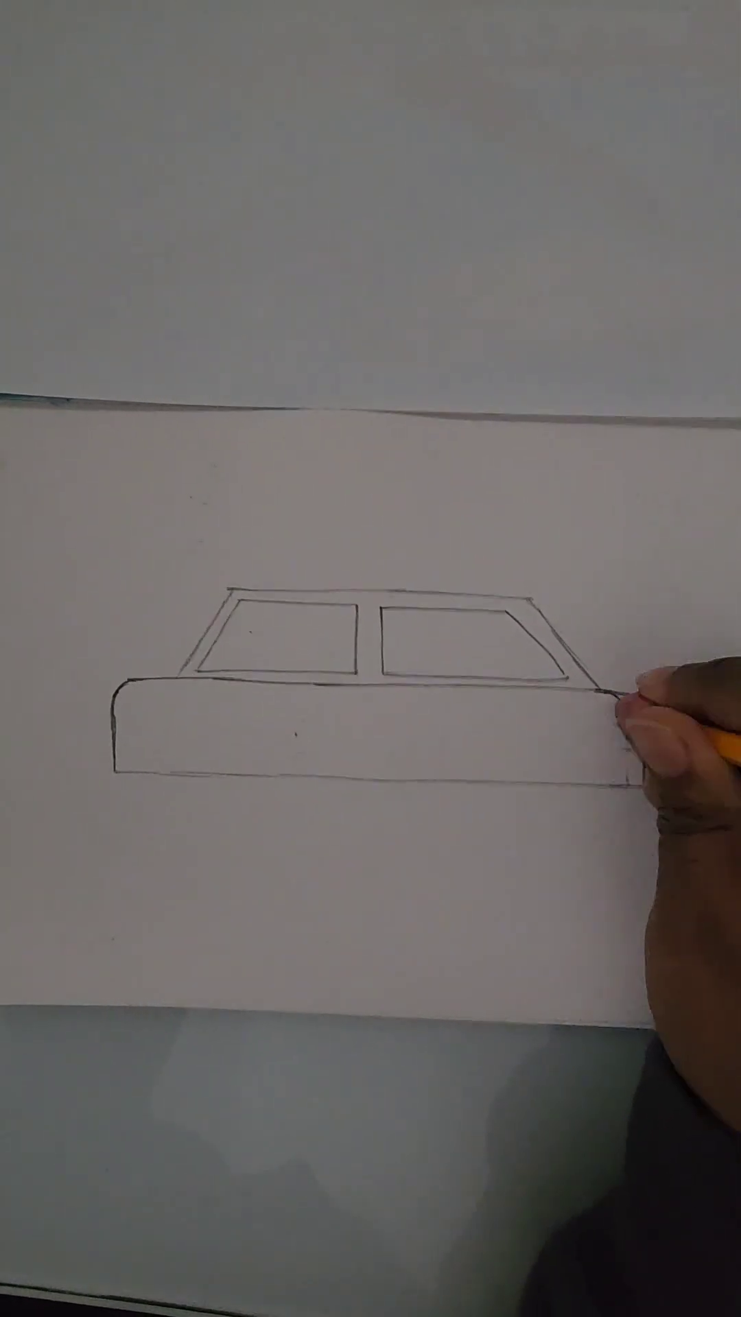
Shape the rounded rear end of the car body.
left_click_drag(622, 697, 638, 806)
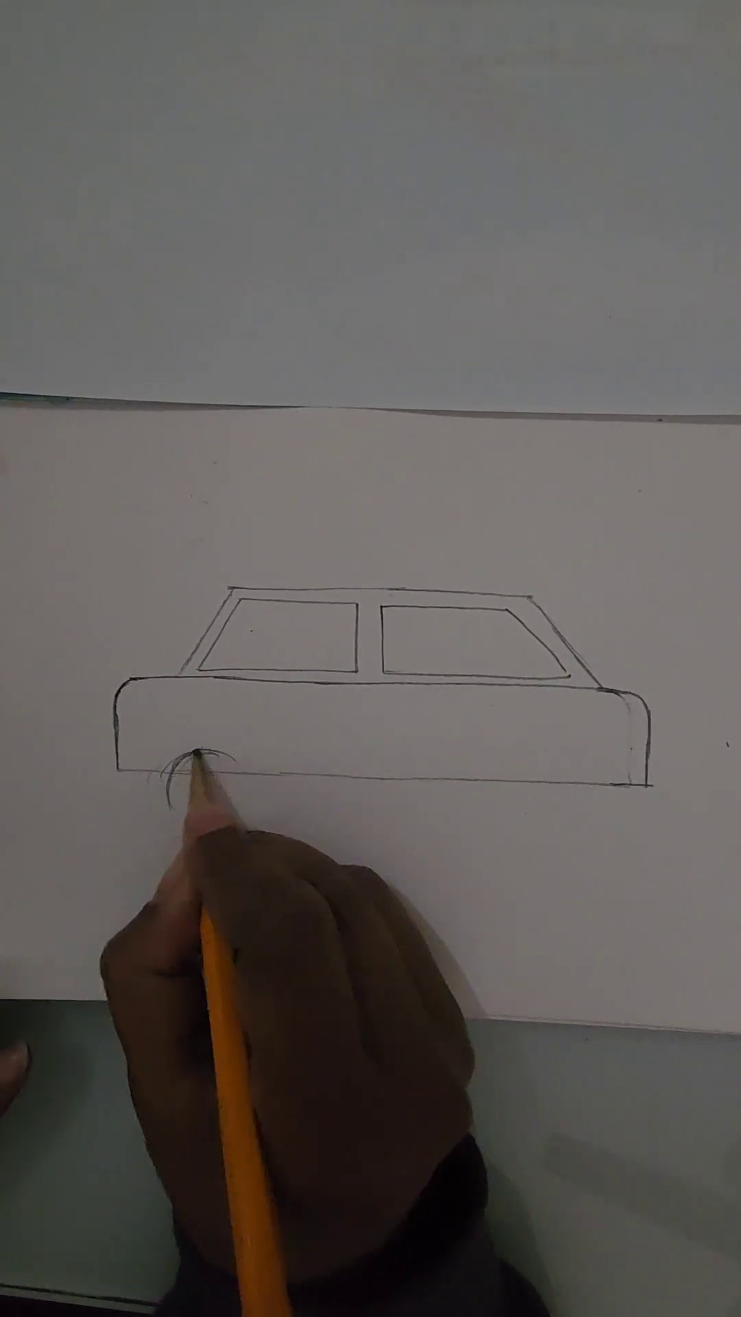
Draw a front wheel circle and a rear wheel circle under the body.
left_click_drag(181, 773, 201, 806)
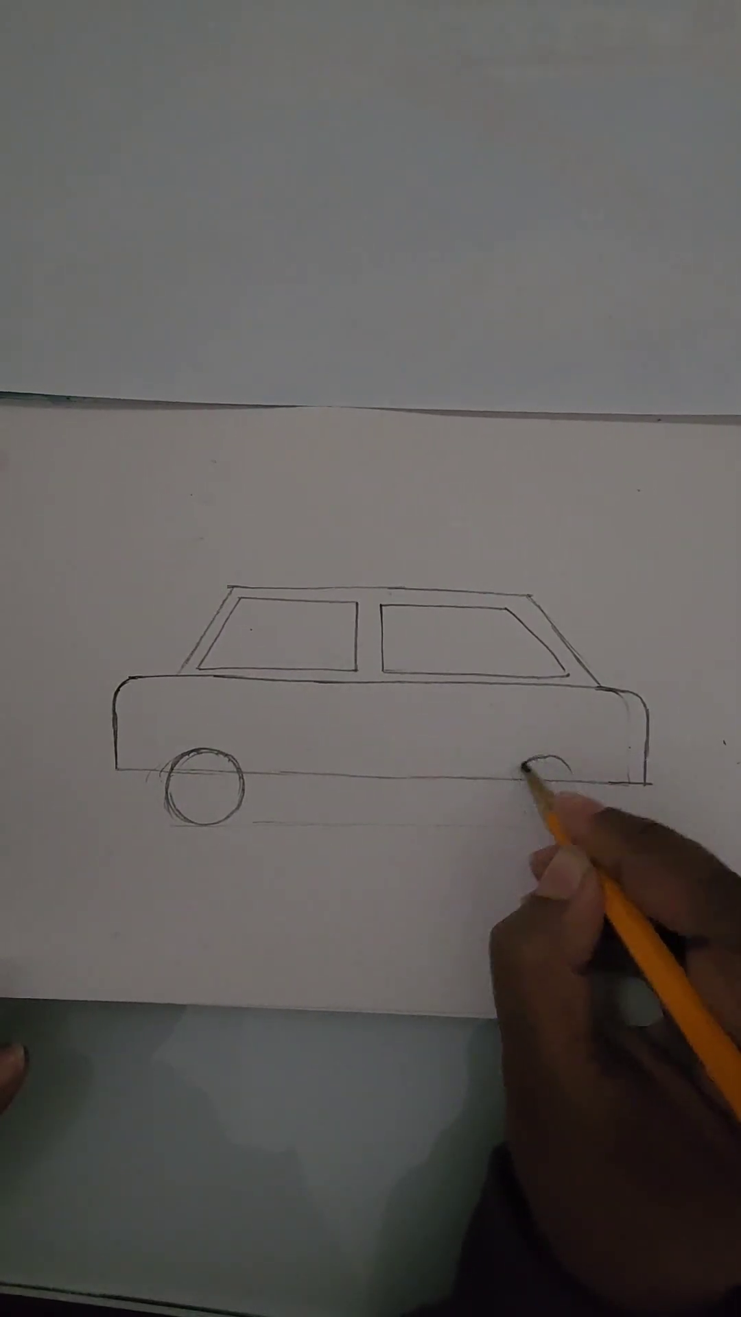
left_click_drag(546, 790, 546, 806)
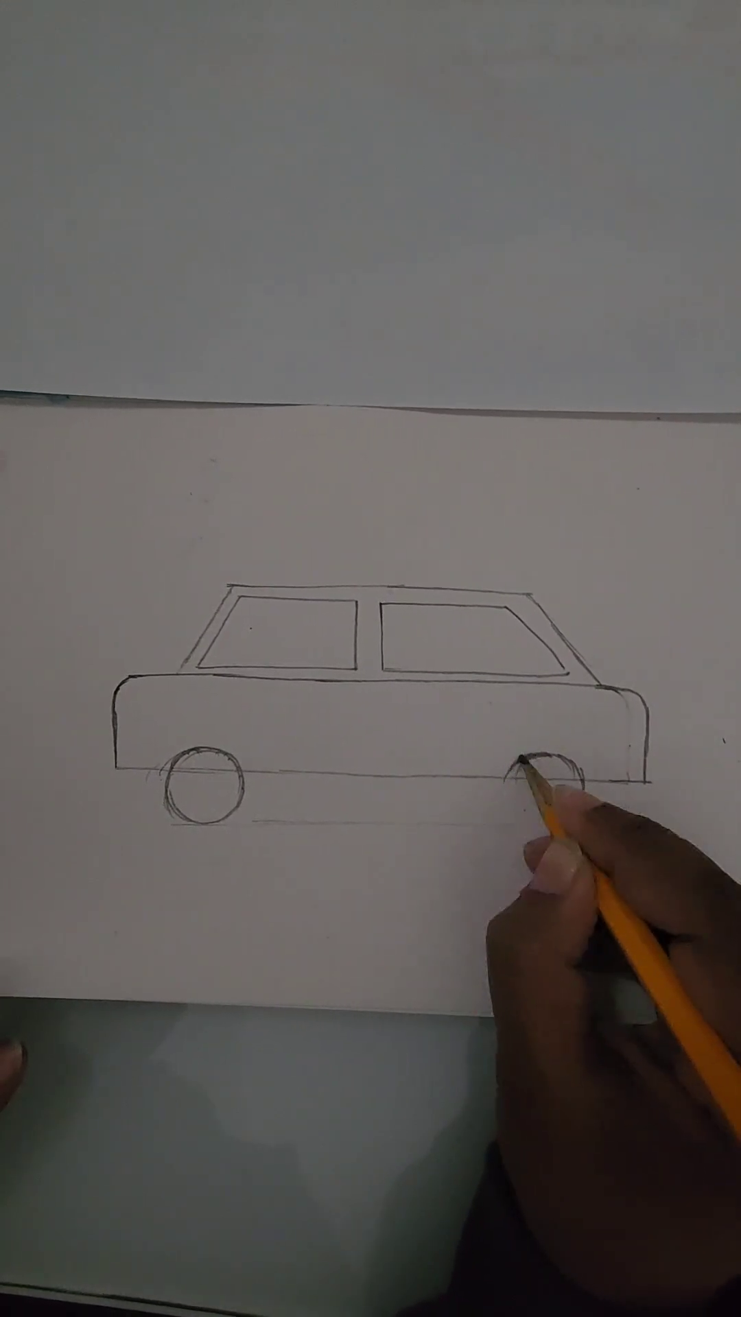
left_click_drag(538, 781, 554, 815)
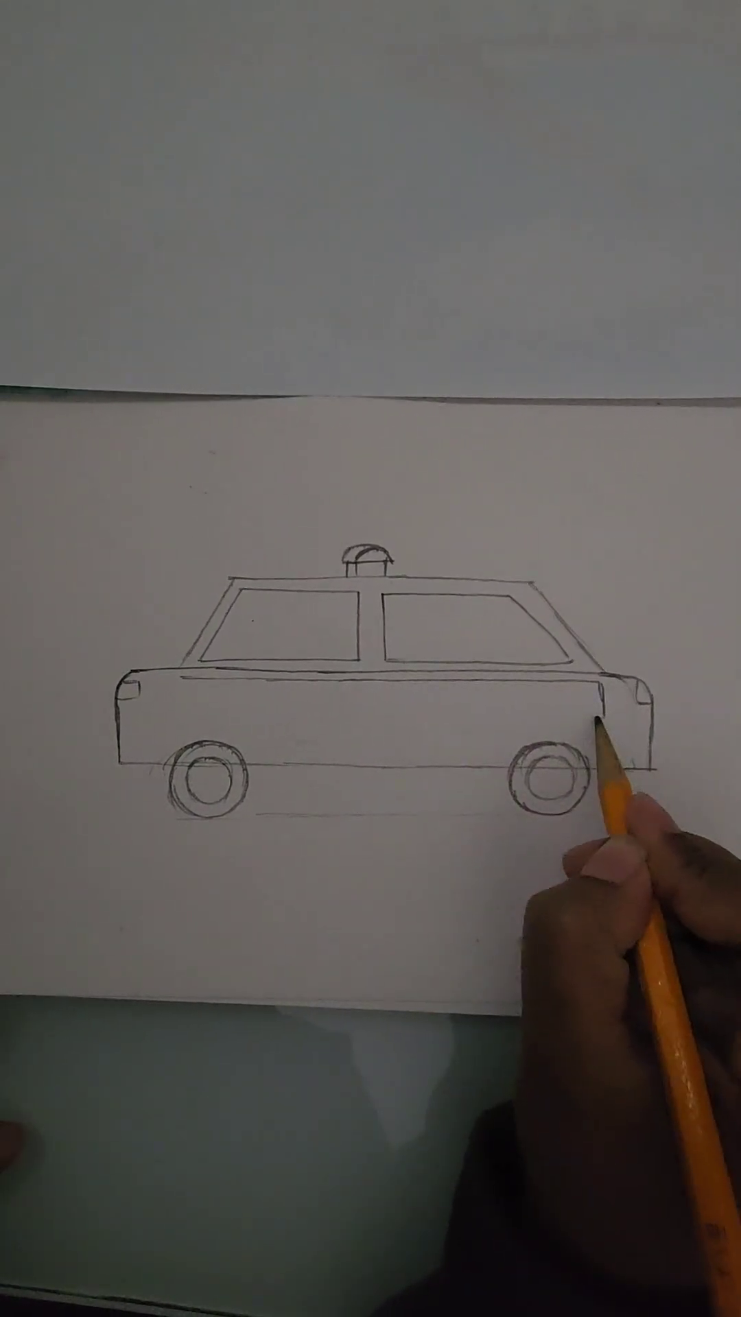
Draw the rear edge line of the door trim on the car's side.
left_click_drag(605, 740, 546, 772)
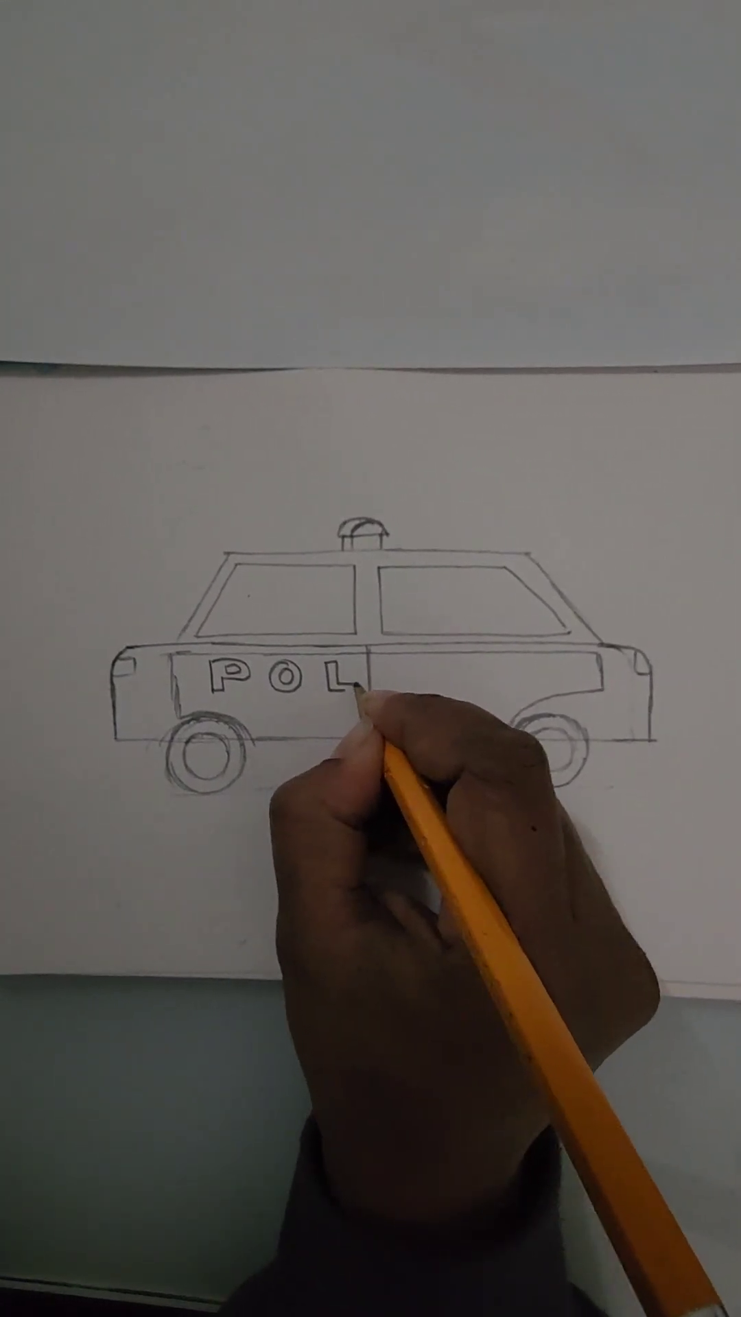
Outline the letter L and finish the final E of POLICE along the doors.
left_click_drag(357, 697, 403, 688)
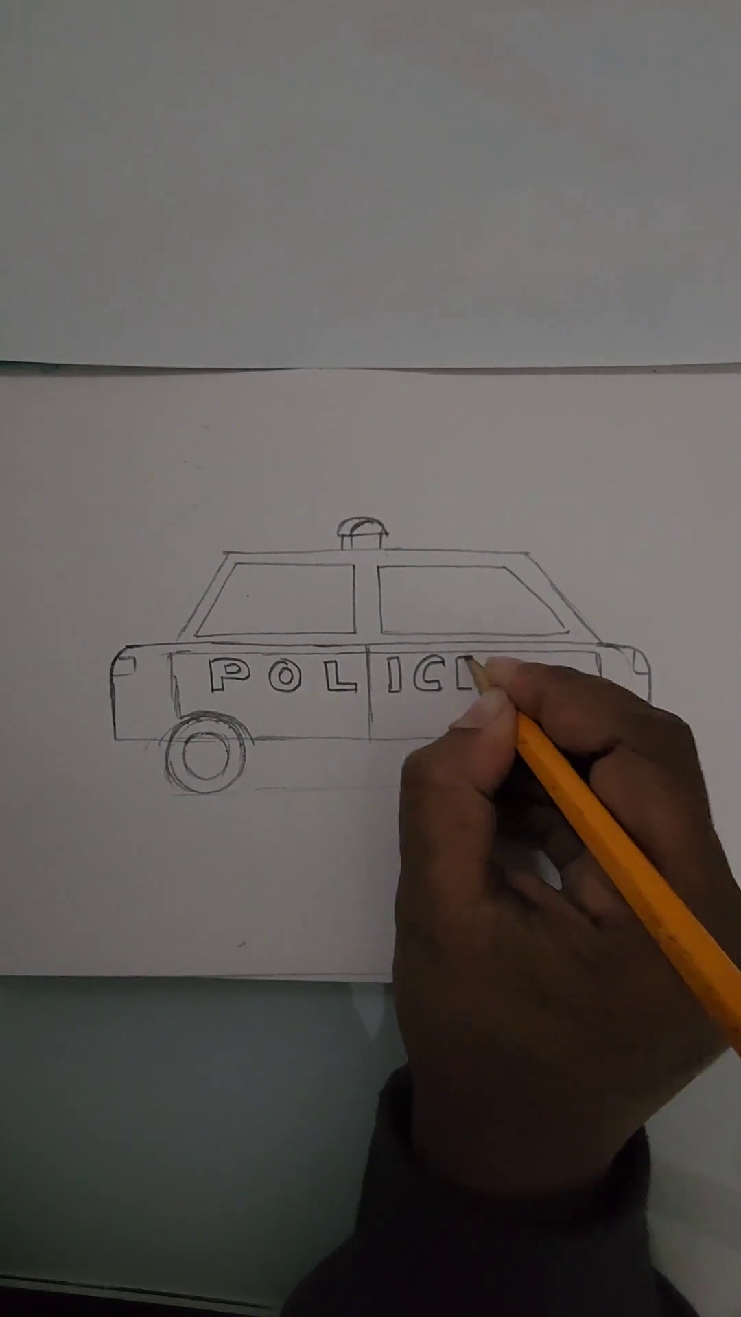
left_click_drag(471, 680, 487, 681)
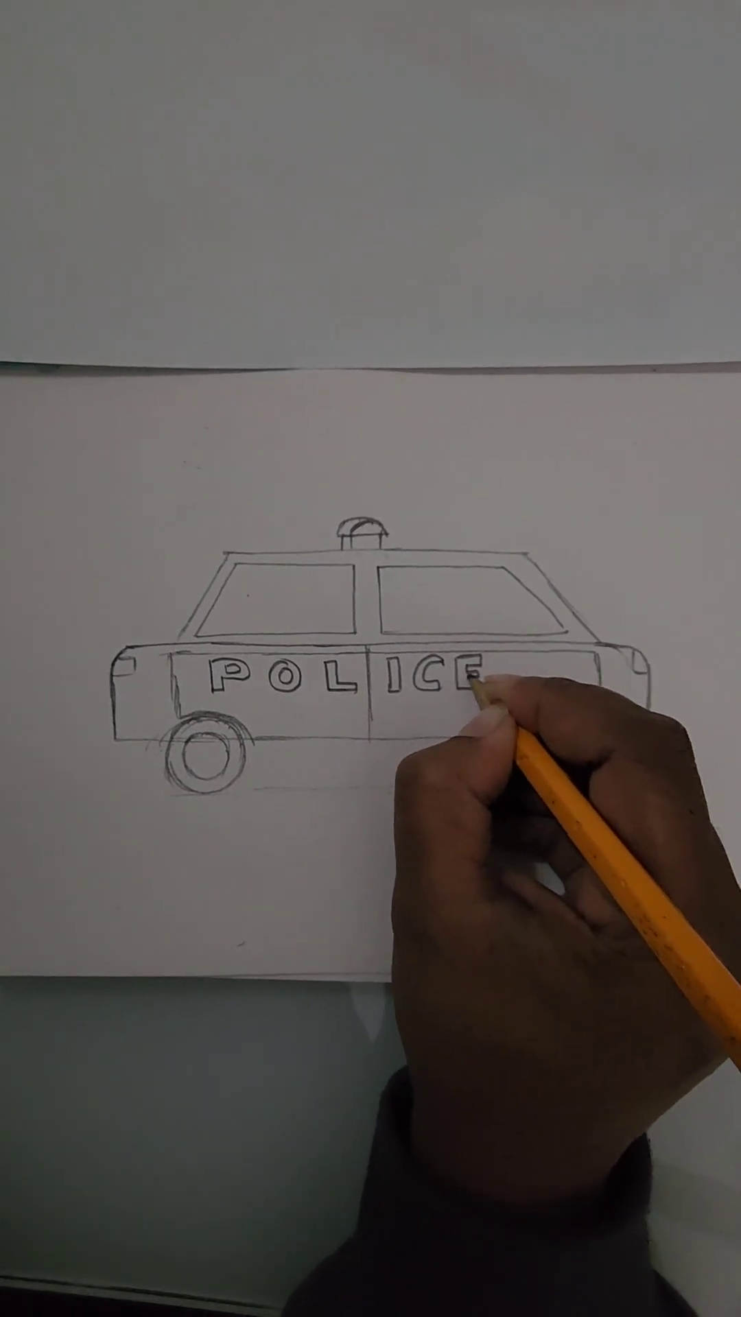